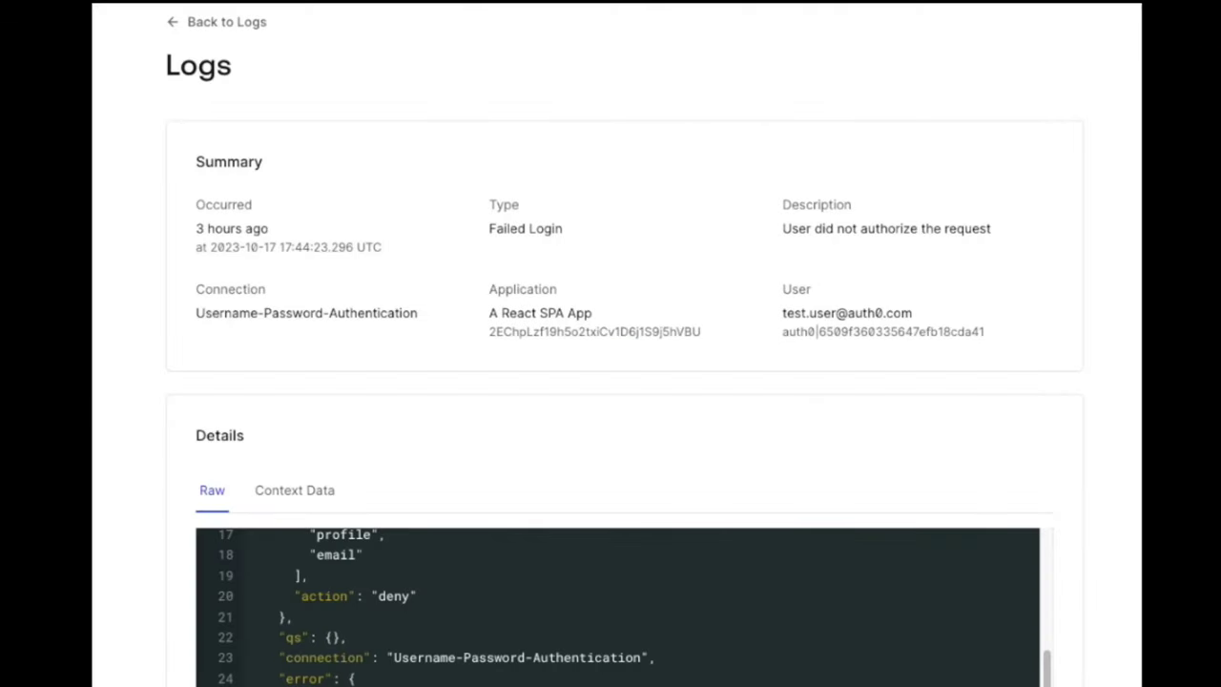
# - Review the failed login's raw error and highlight the audience parameter in the request payload
pyautogui.scroll(-3)
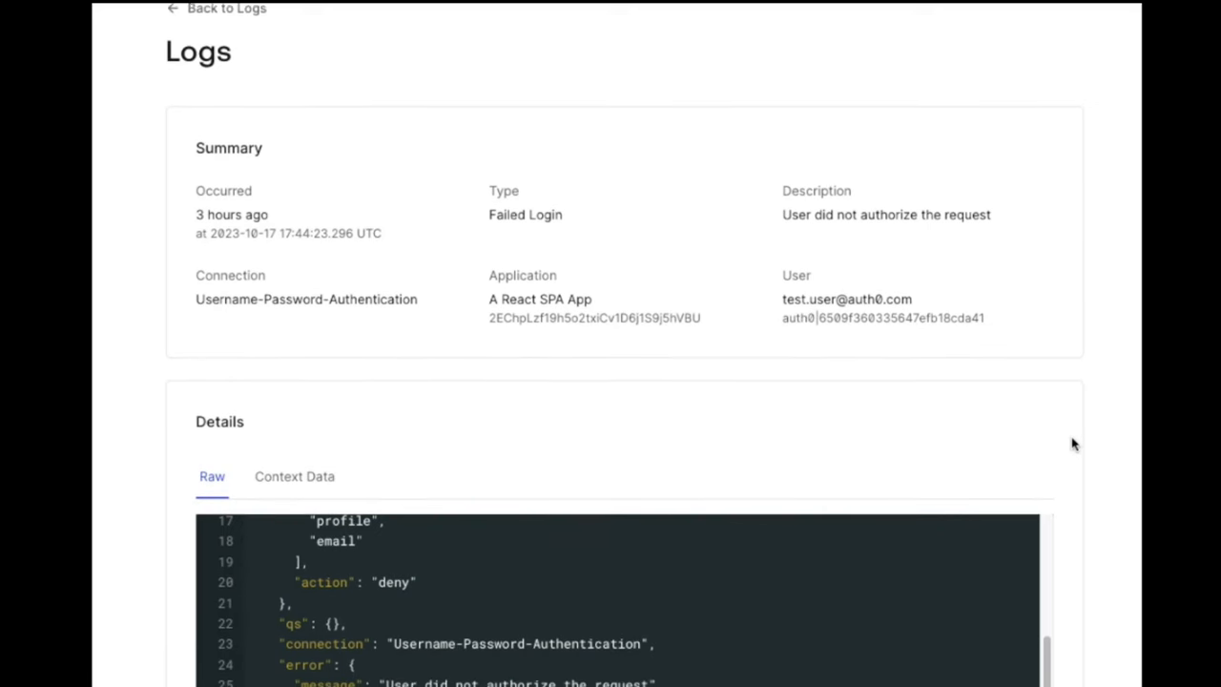
pyautogui.scroll(-3)
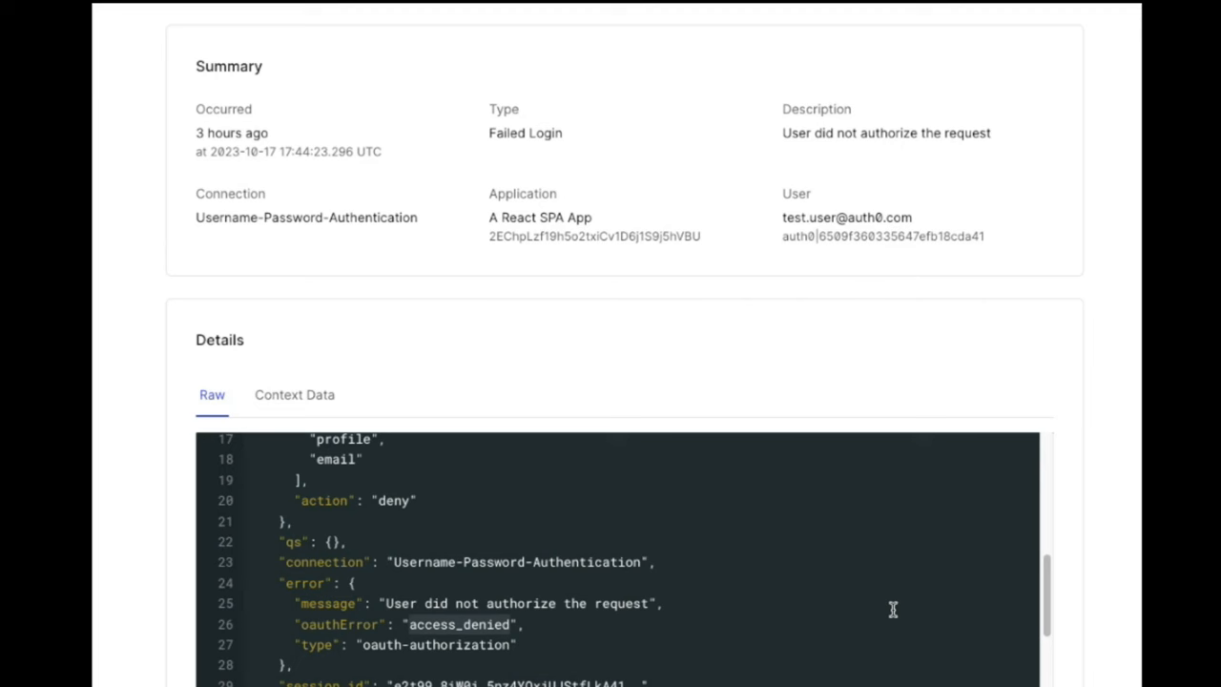
pyautogui.moveTo(1112, 400)
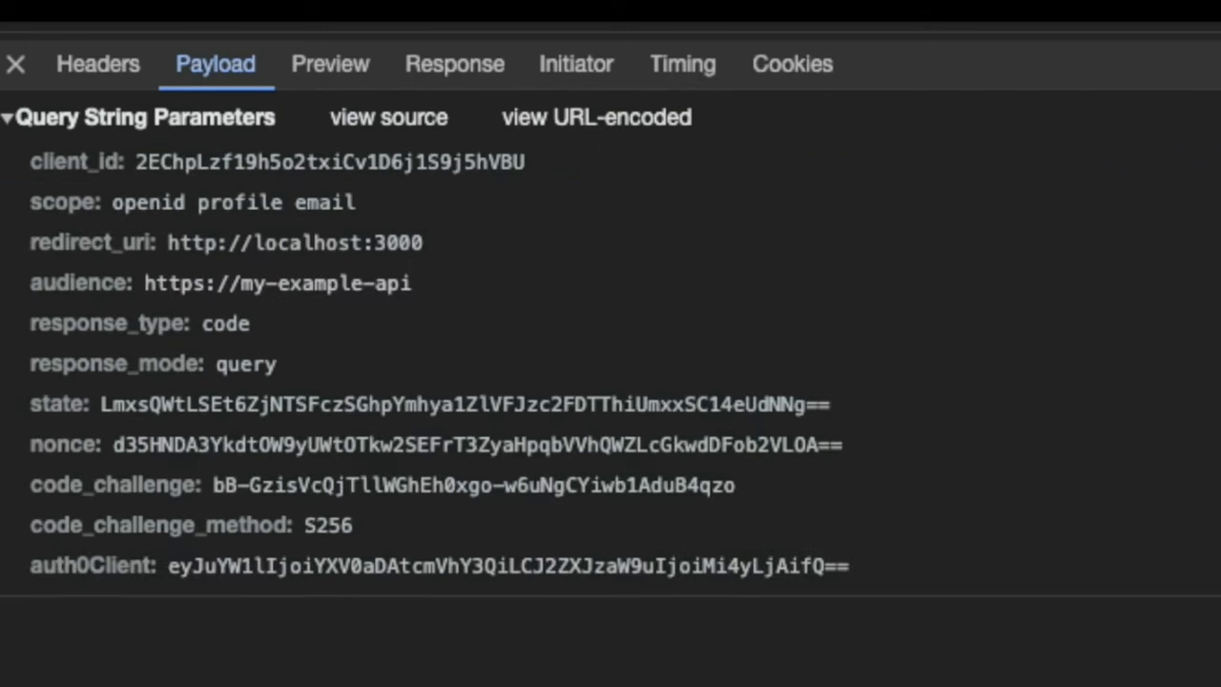
pyautogui.click(276, 283)
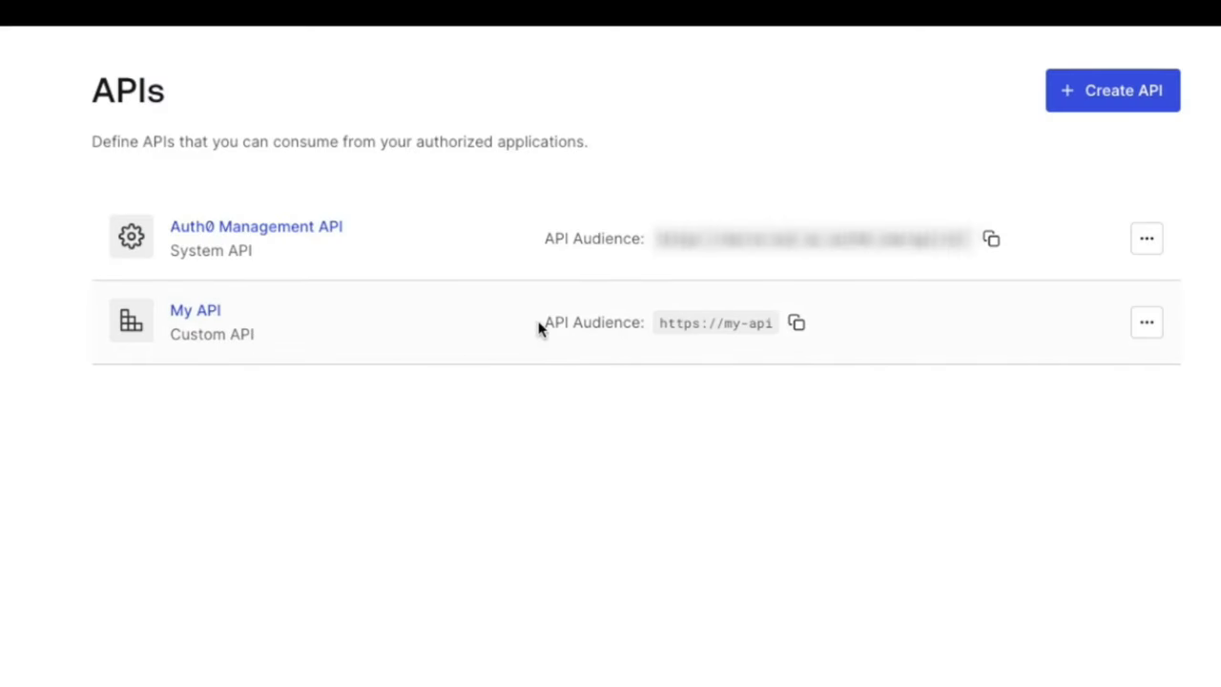
pyautogui.moveTo(542, 323); pyautogui.dragTo(775, 322)
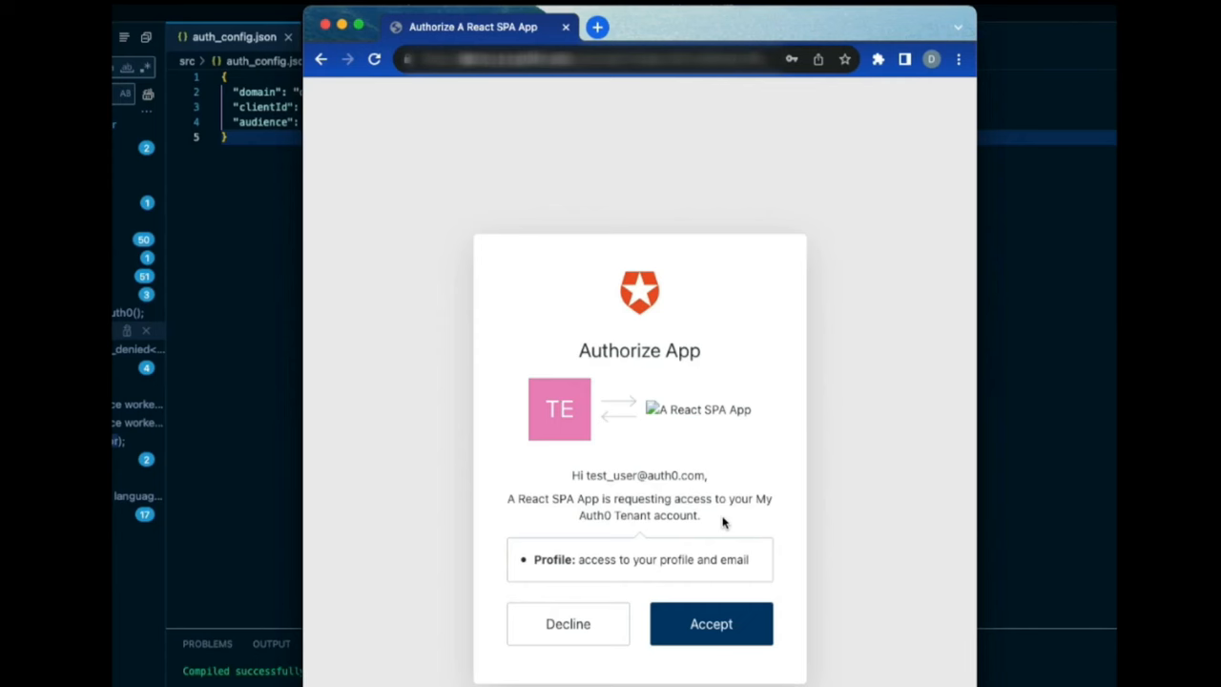
pyautogui.moveTo(569, 623)
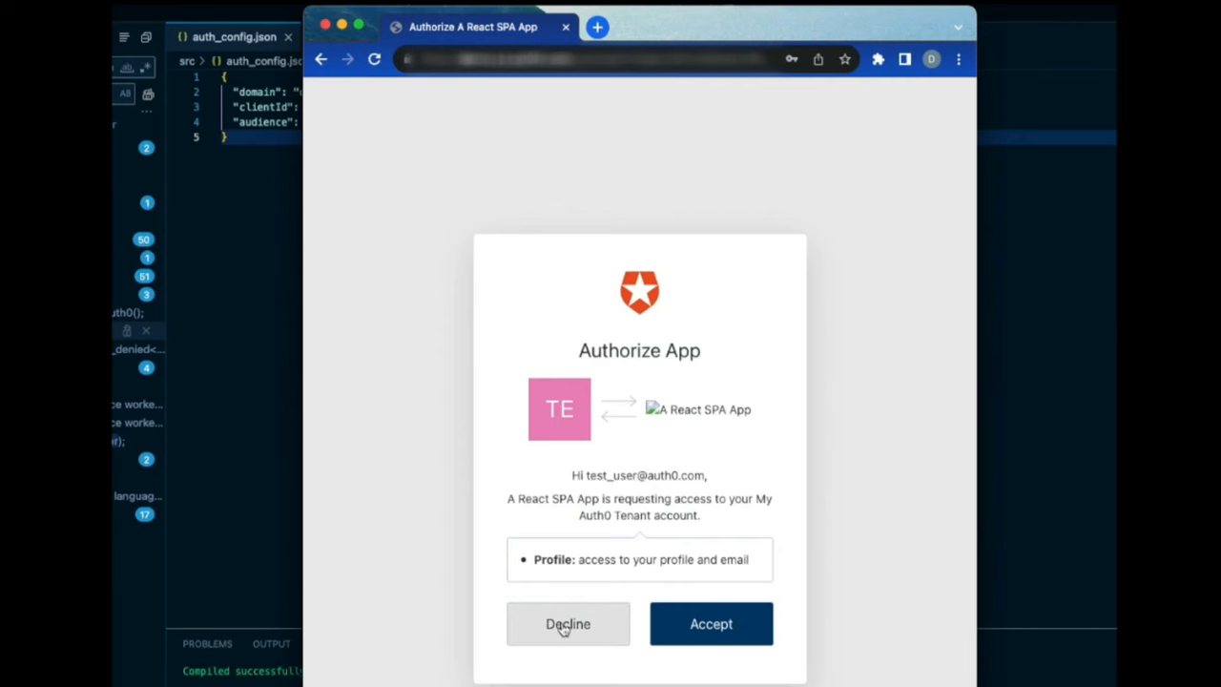
# - Decline A React SPA App's consent request for profile and email access
pyautogui.click(568, 624)
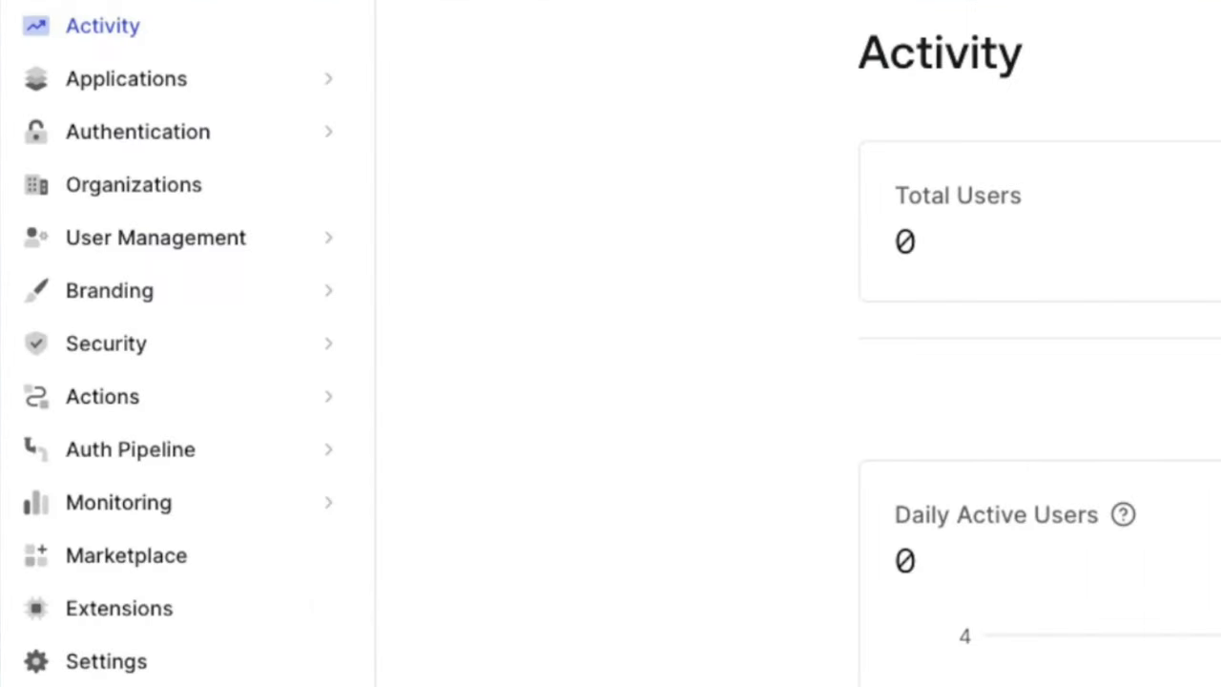
pyautogui.moveTo(221, 401)
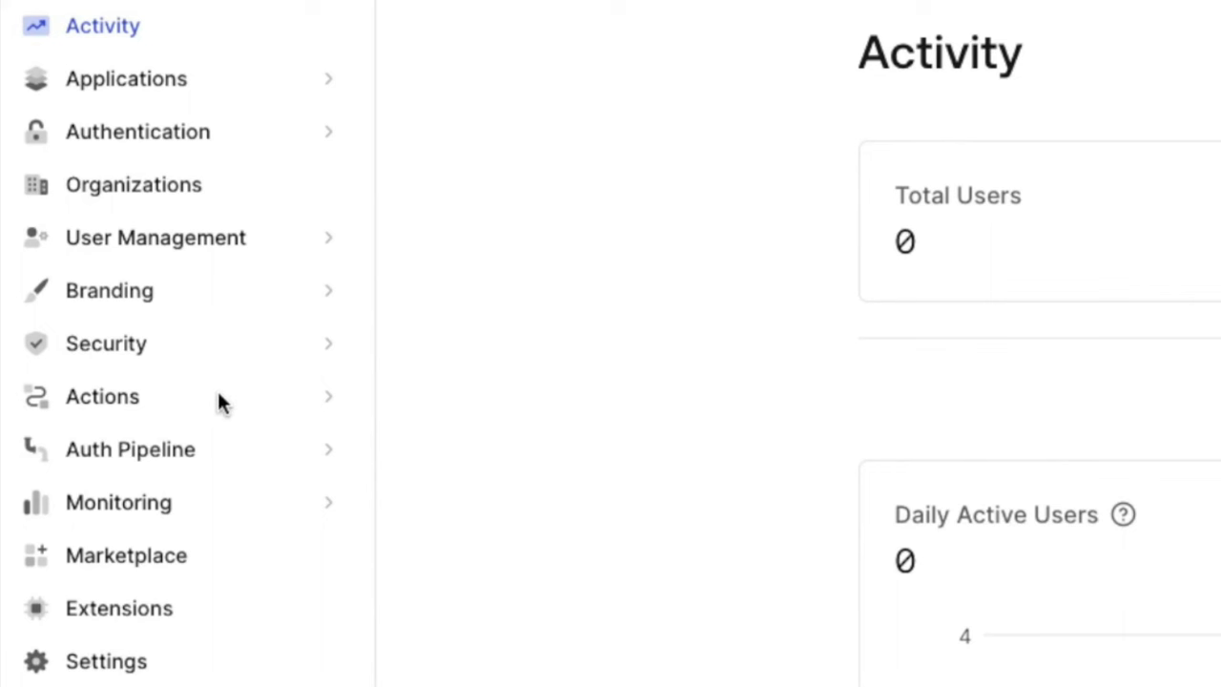
# - Open the failed login log and highlight its description 'Access to this app is not allowed'
pyautogui.click(99, 395)
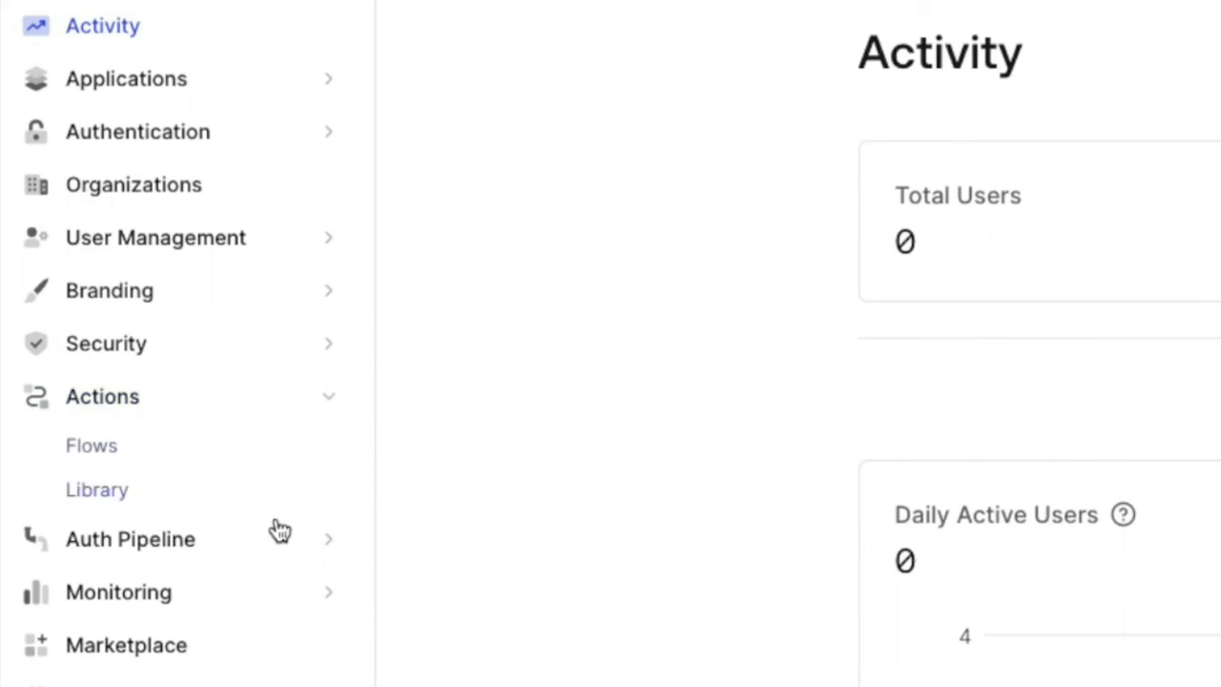
pyautogui.click(130, 539)
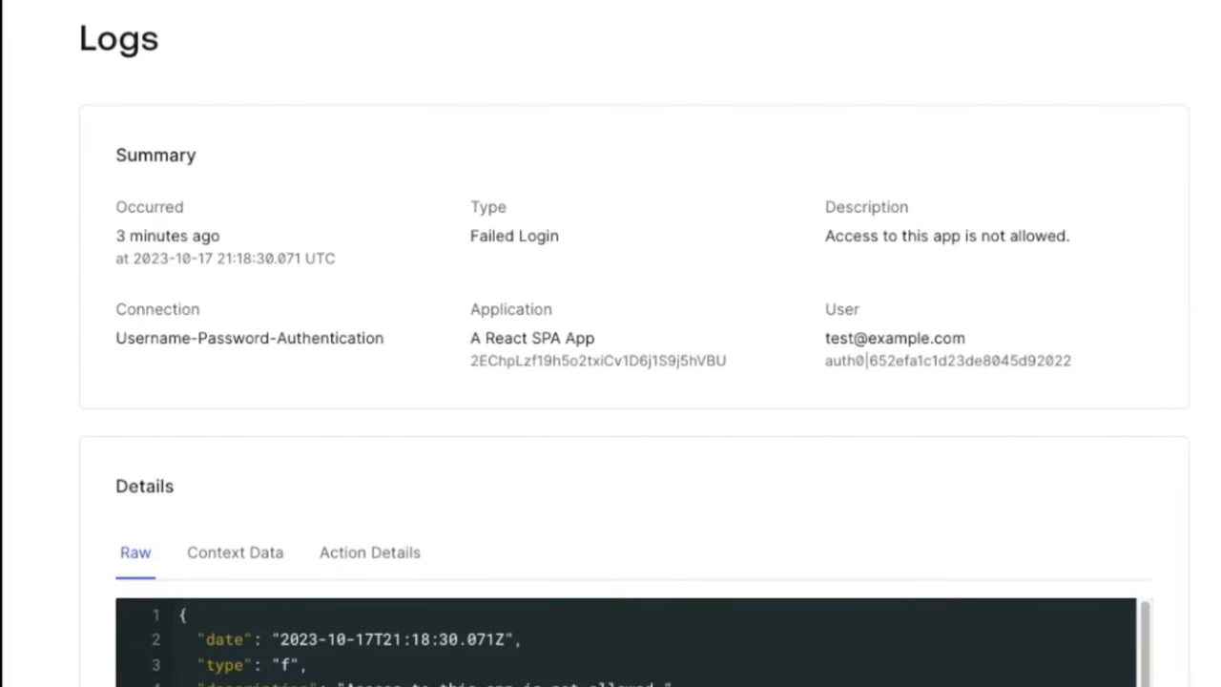
pyautogui.doubleClick(867, 206)
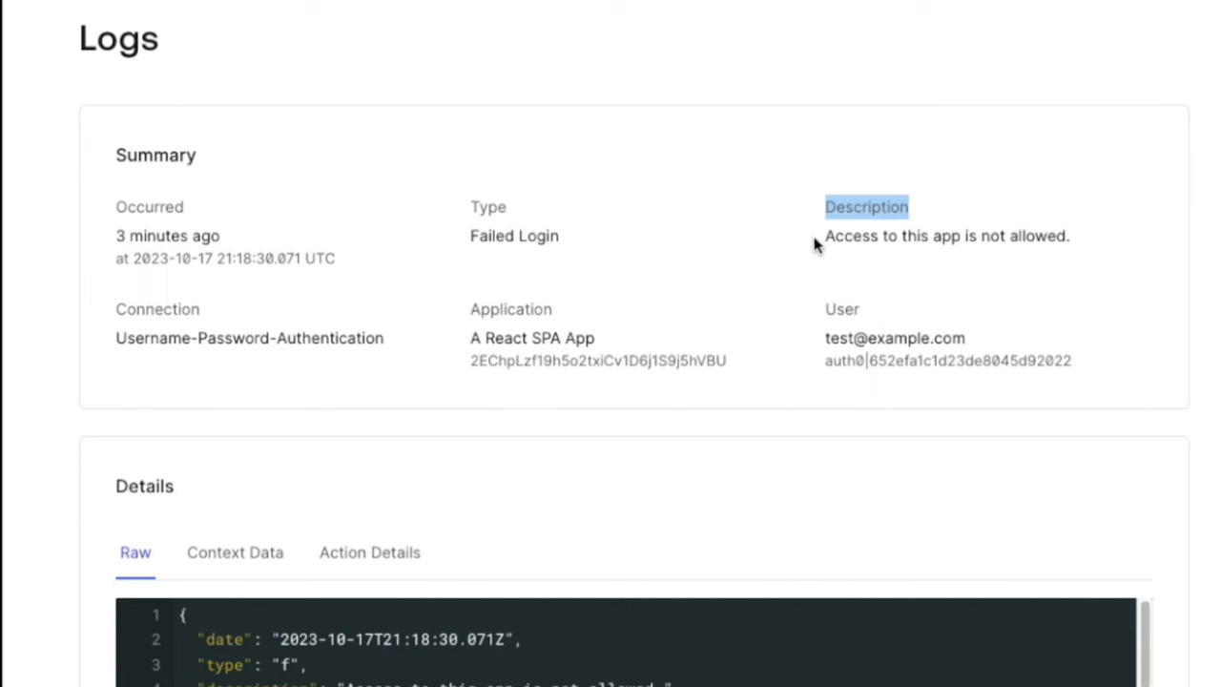
pyautogui.moveTo(824, 237); pyautogui.dragTo(1070, 237)
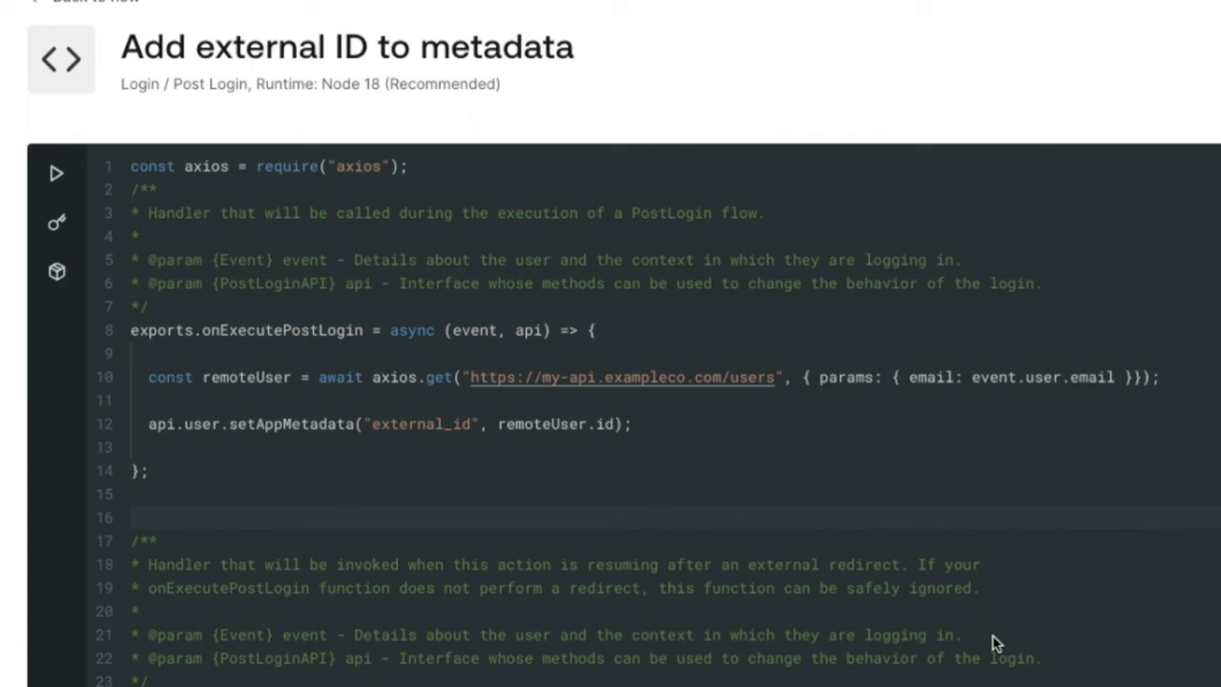
pyautogui.moveTo(984, 658)
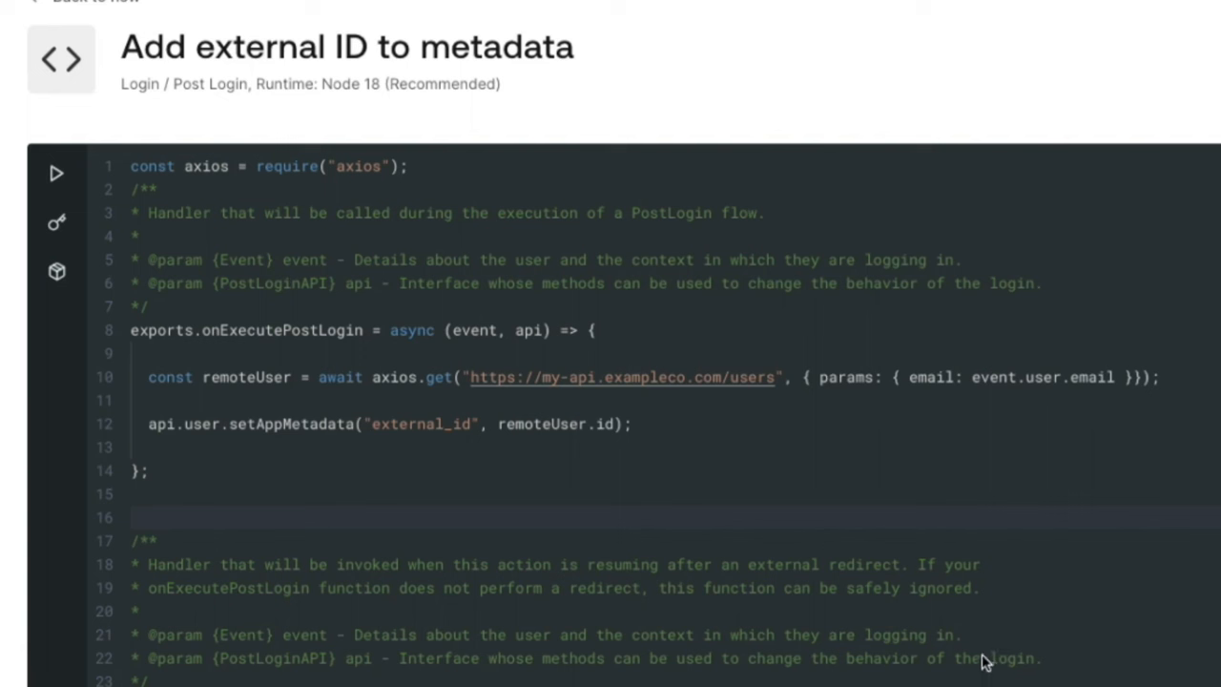
pyautogui.moveTo(981, 641)
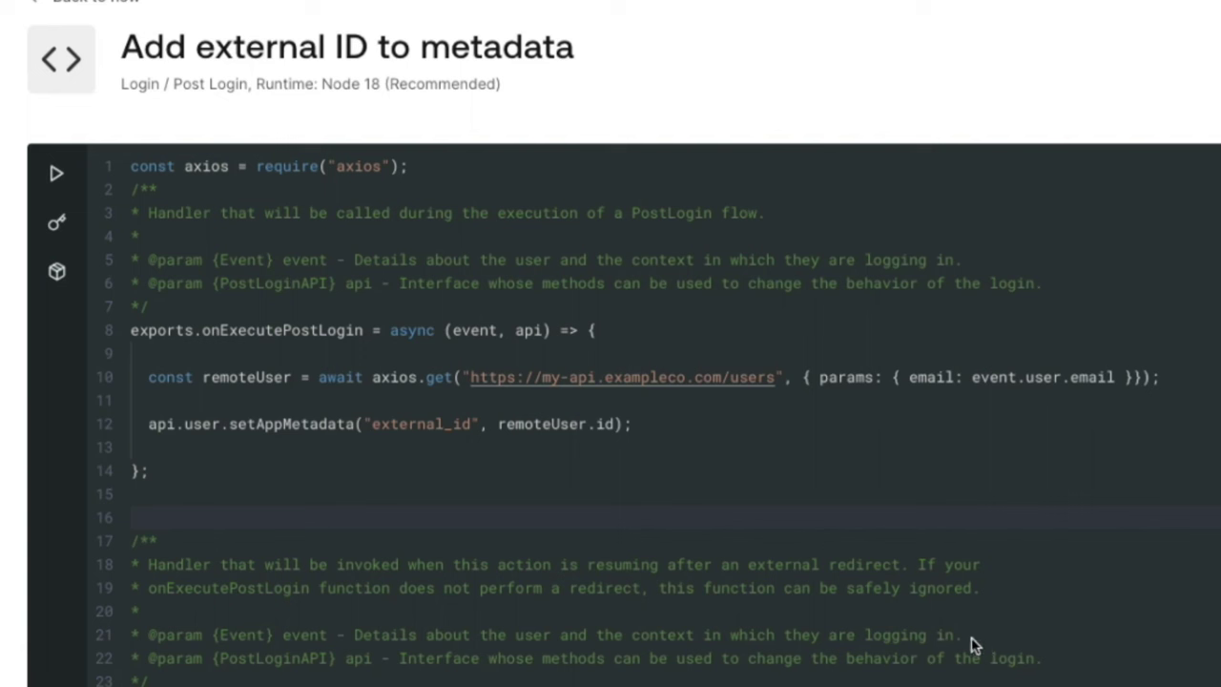
pyautogui.moveTo(957, 645)
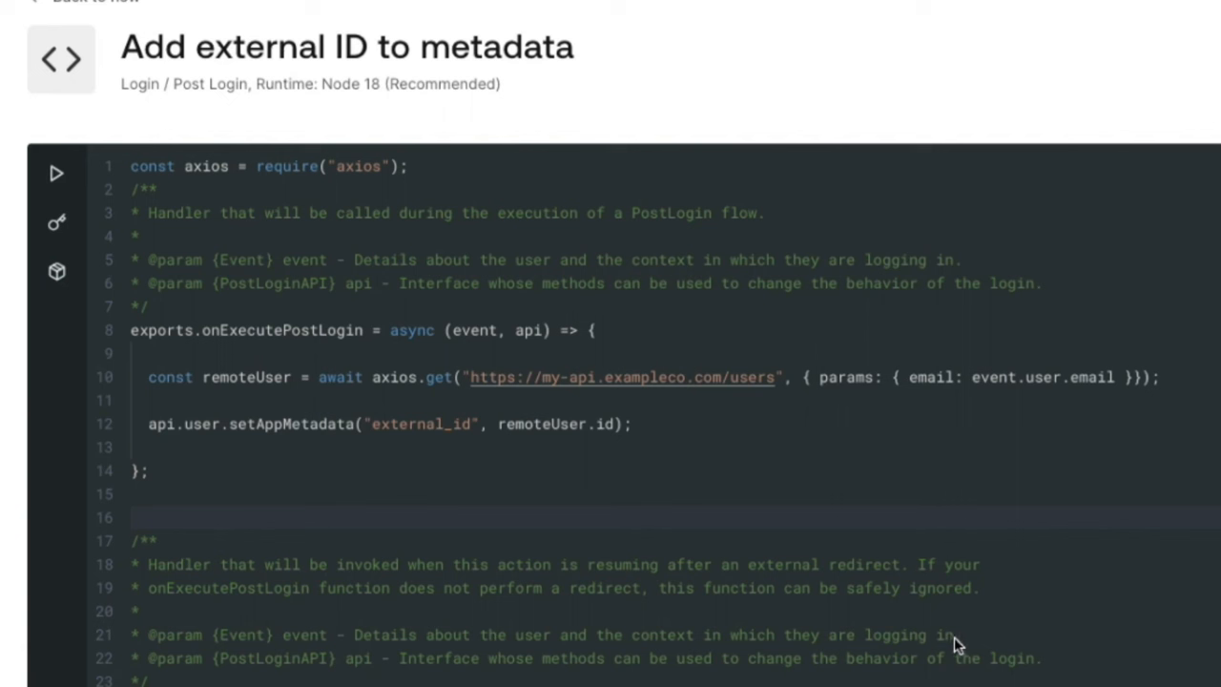
pyautogui.moveTo(308, 473)
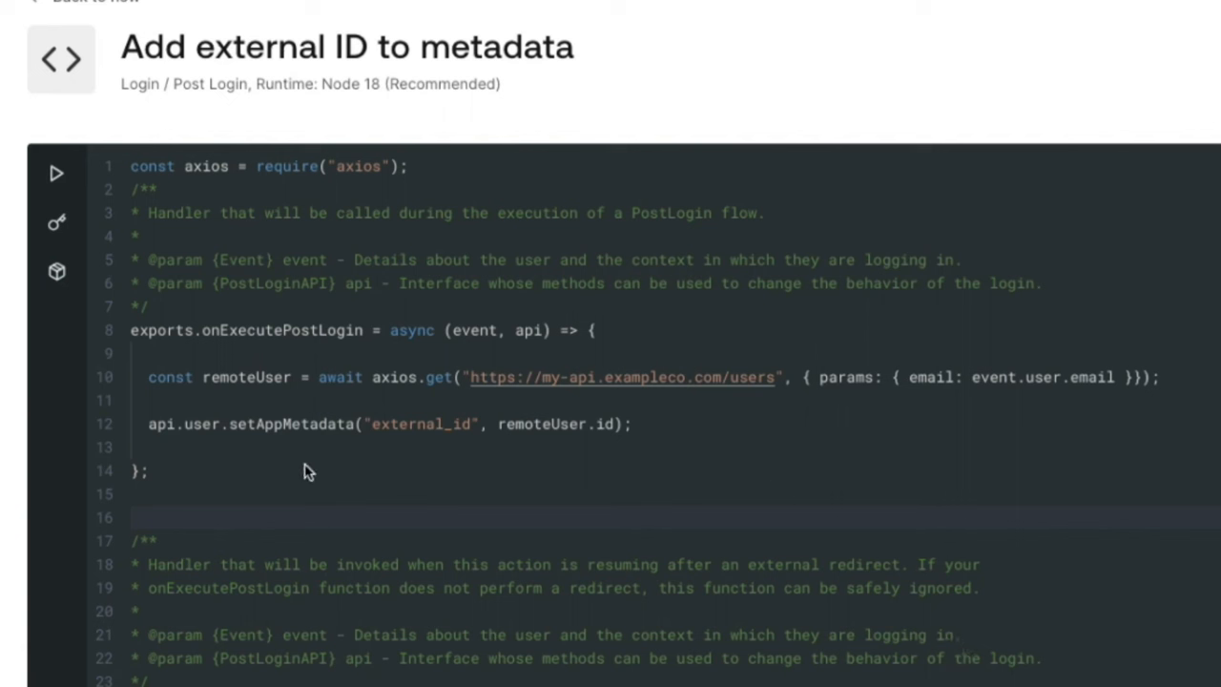
pyautogui.moveTo(321, 484)
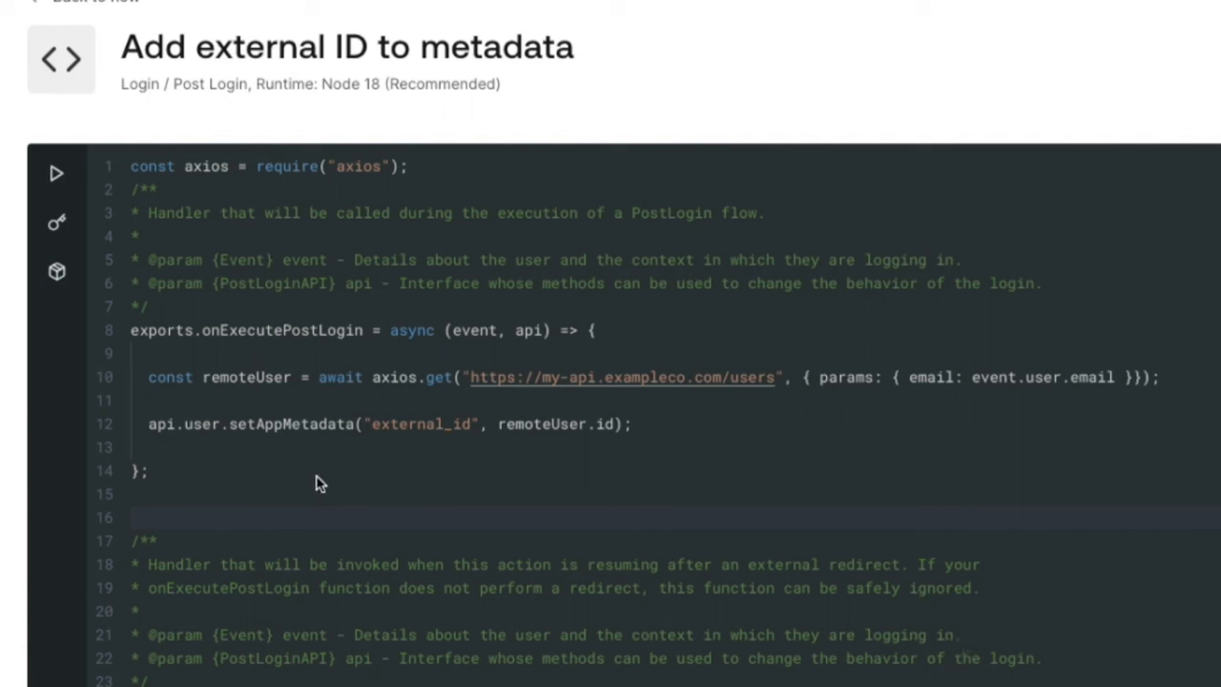
pyautogui.moveTo(359, 489)
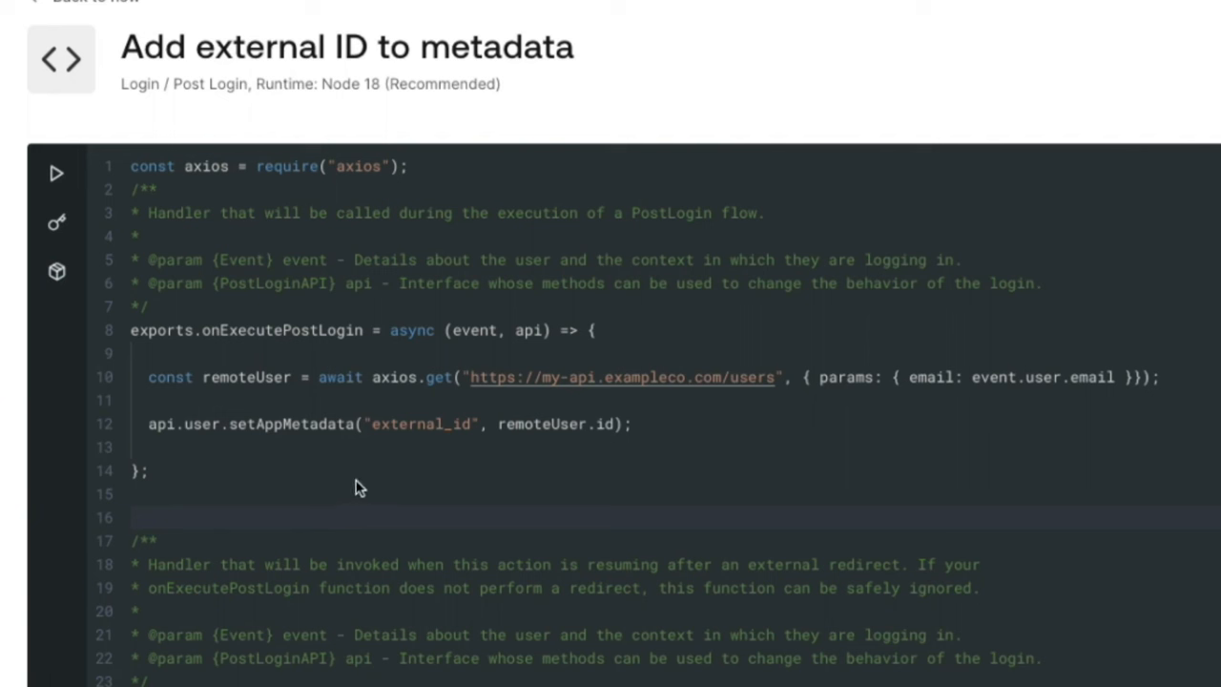
pyautogui.moveTo(229, 344)
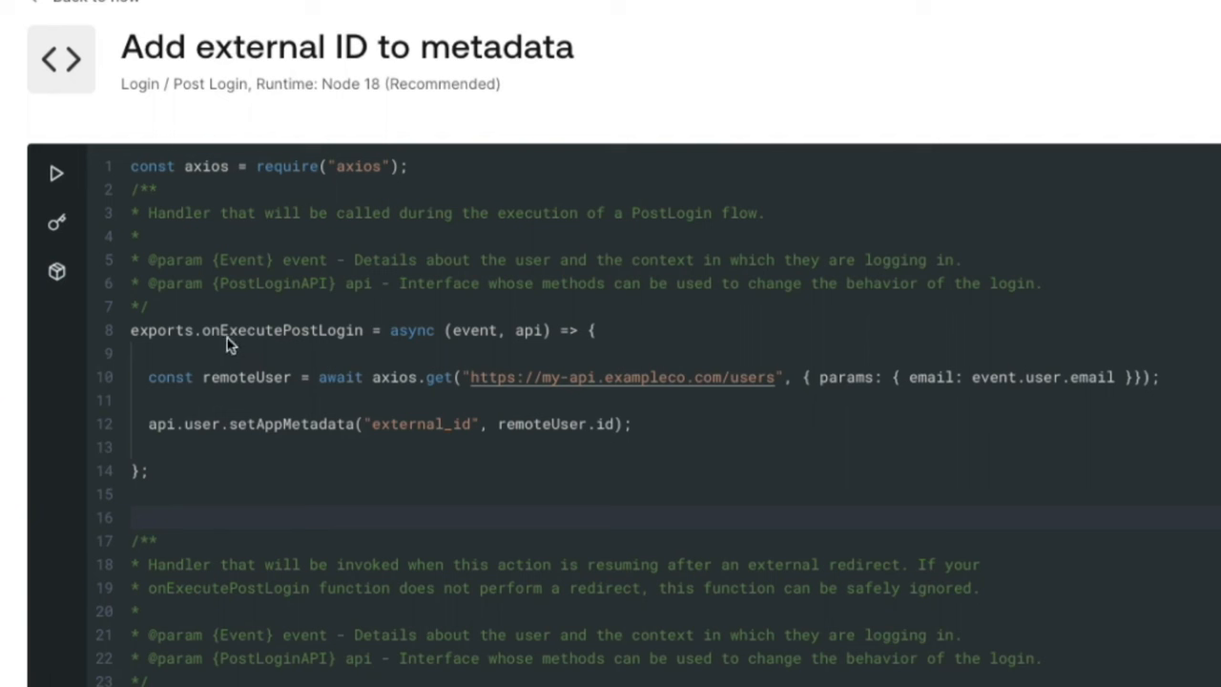
# - Highlight the onExecutePostLogin handler in the Add external ID to metadata action
pyautogui.doubleClick(245, 378)
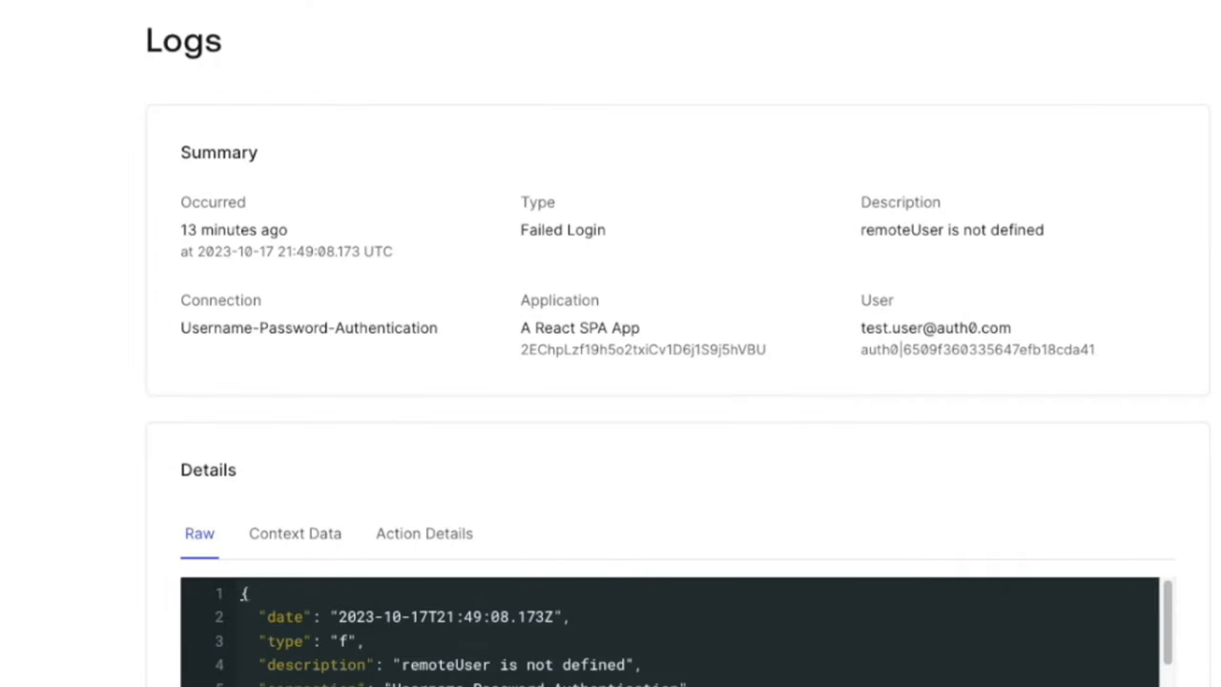
pyautogui.moveTo(897, 256)
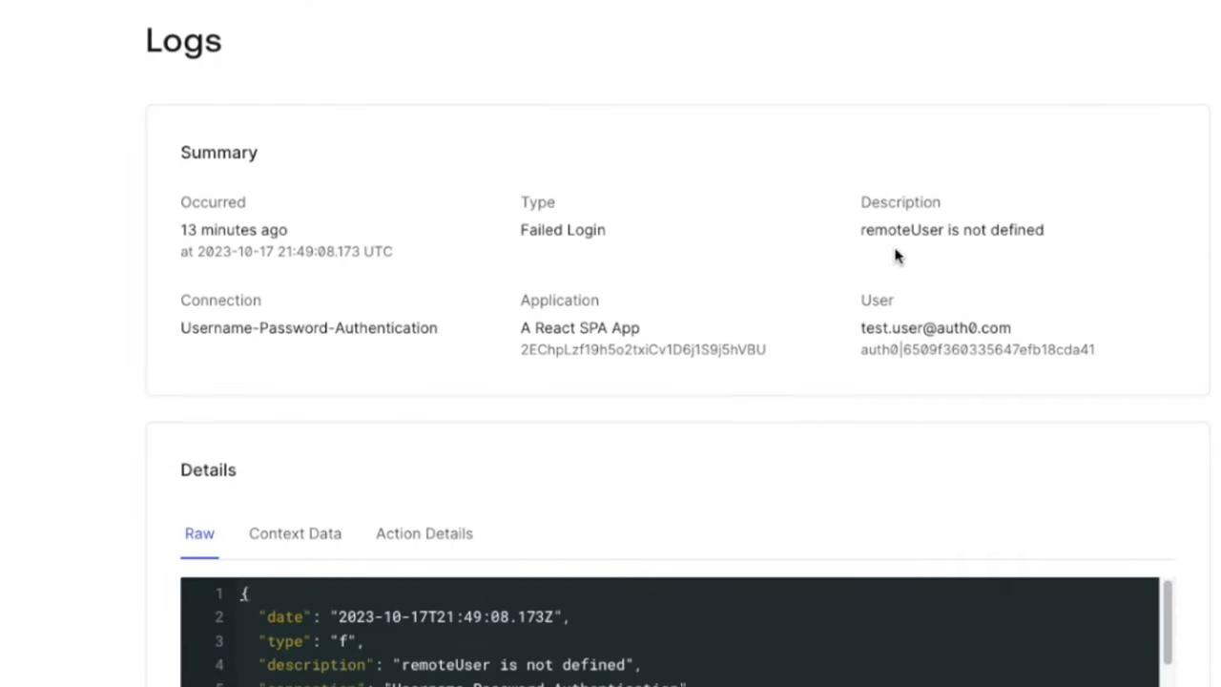
# - Highlight the failed login's 'remoteUser is not defined' description
pyautogui.moveTo(860, 202); pyautogui.dragTo(1044, 229)
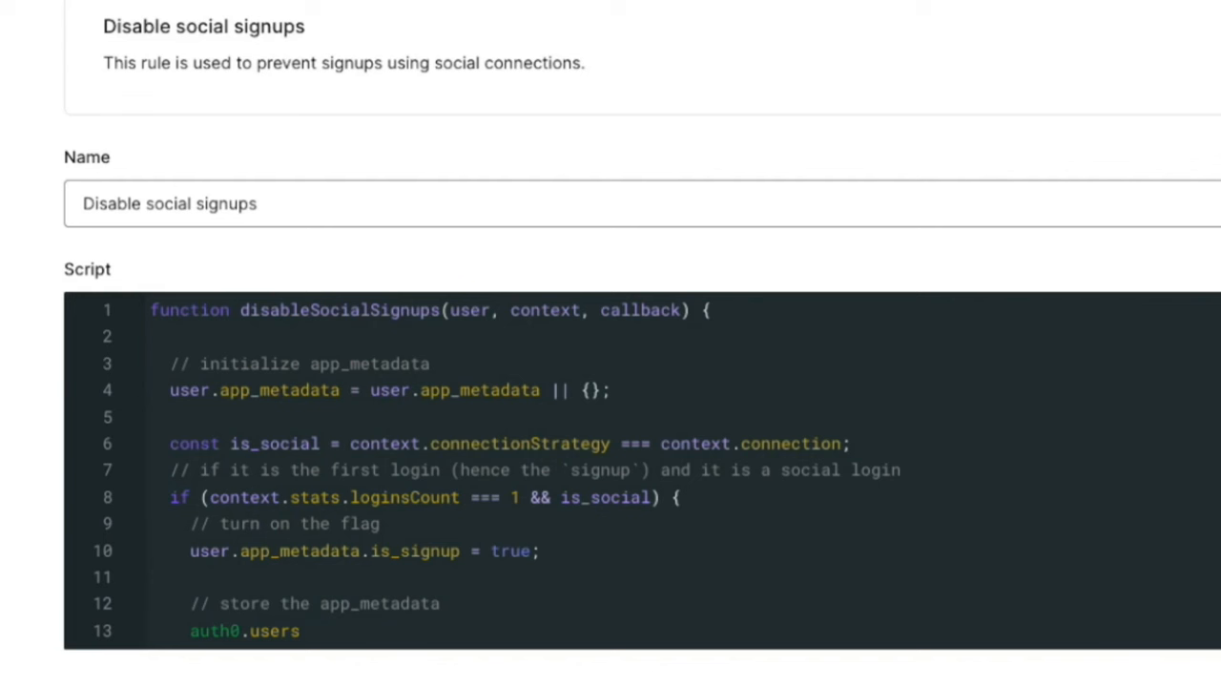
# - Scroll the Disable social signups rule script to its 'Signup disabled' error callback
pyautogui.scroll(-3)
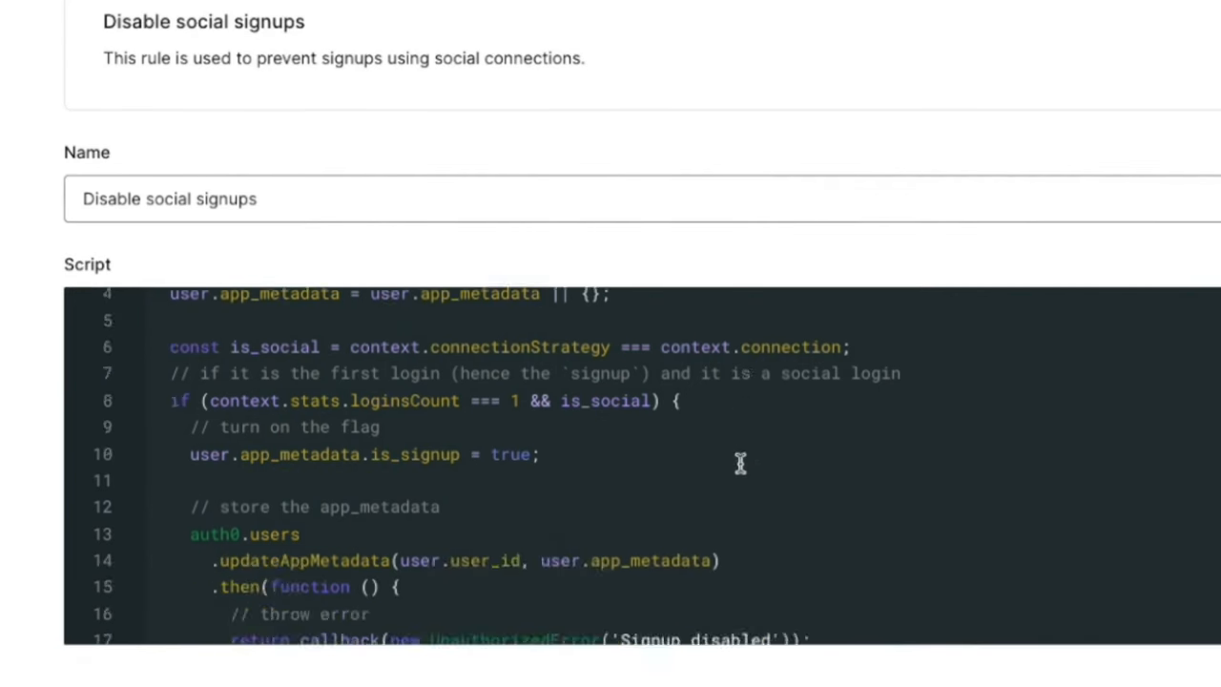
pyautogui.scroll(-3)
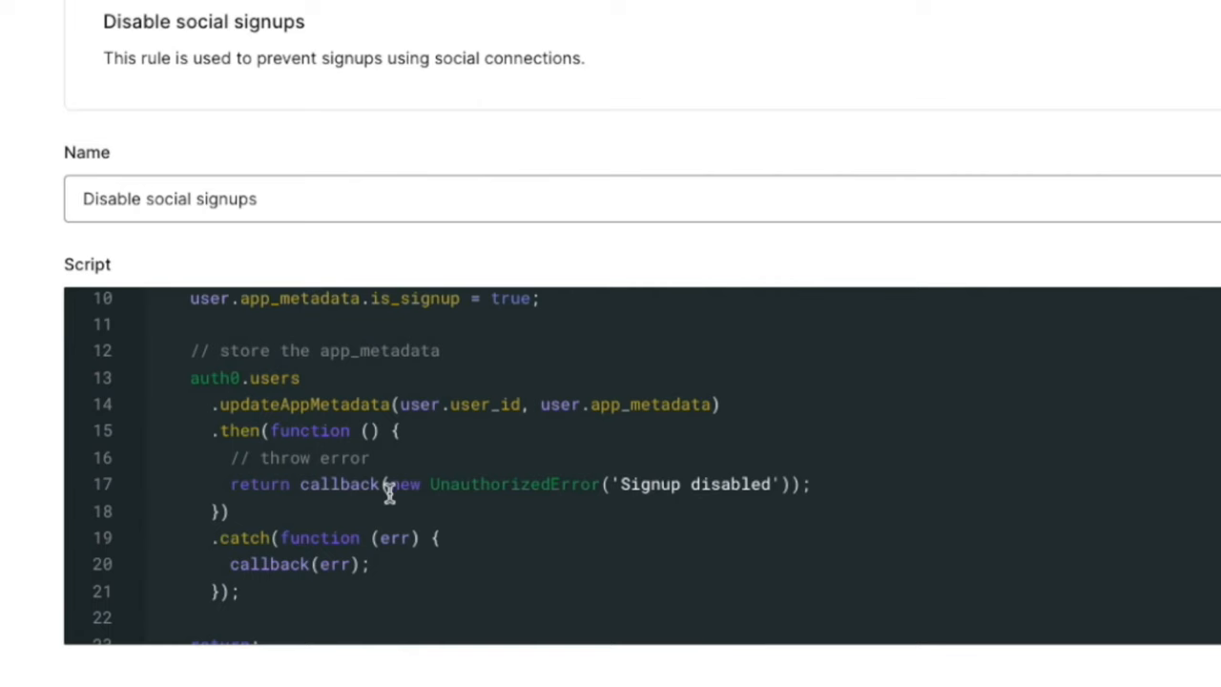